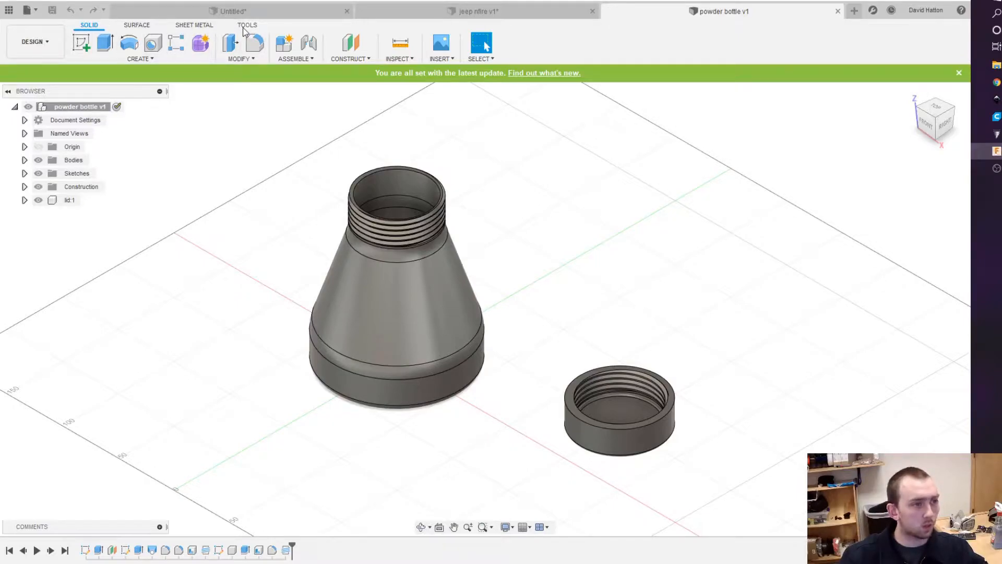
Switch to the Tools workspace tab that holds the Make > 3D Print command.
click(246, 24)
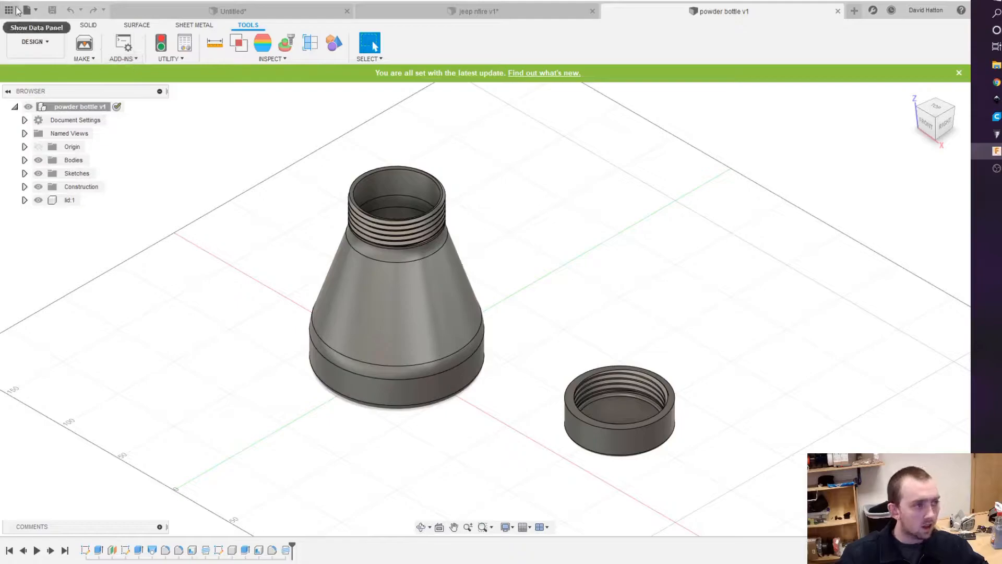
mouse_move(84, 46)
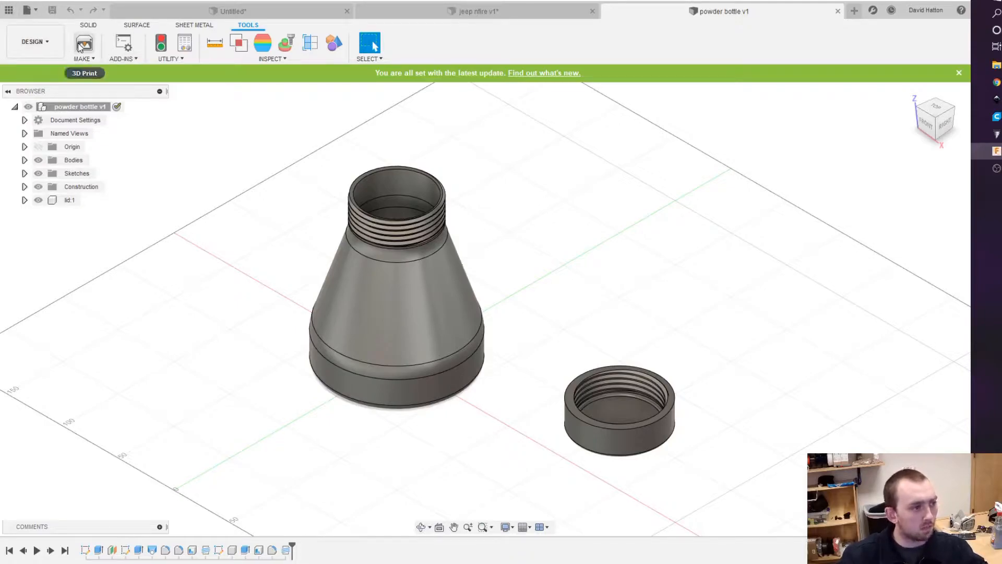
Mesh the bottle body at High refinement with 3D Print and send it to Cura.
click(84, 43)
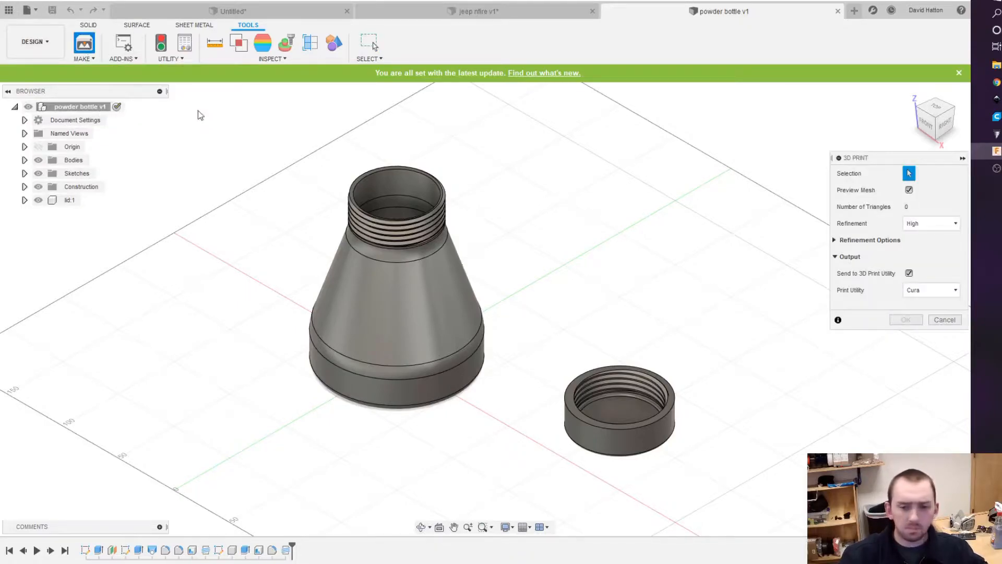
click(451, 370)
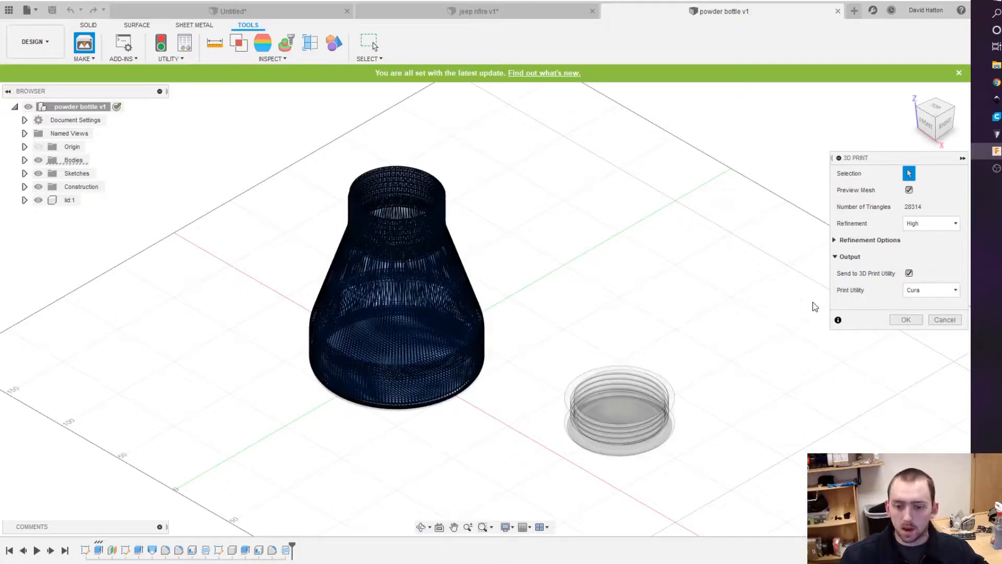
click(905, 320)
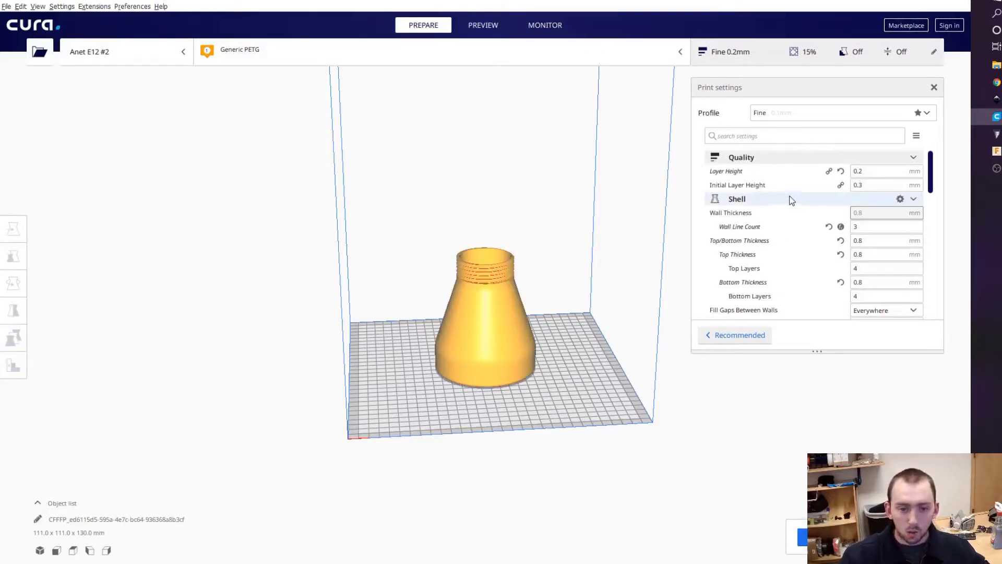
Check Layer Height, then scroll the custom profile down to the Experimental Adaptive Layers options.
click(885, 170)
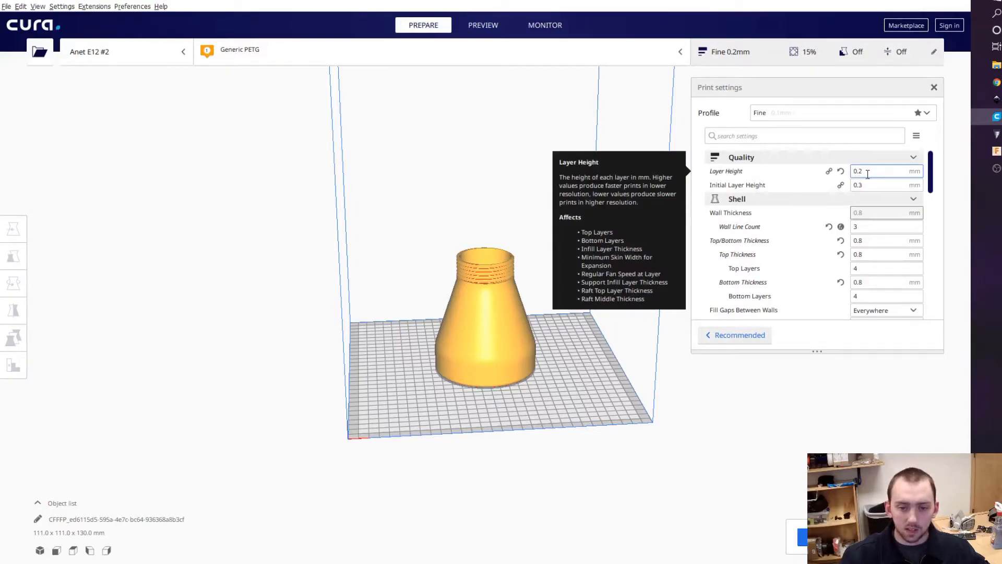
scroll(down, 3)
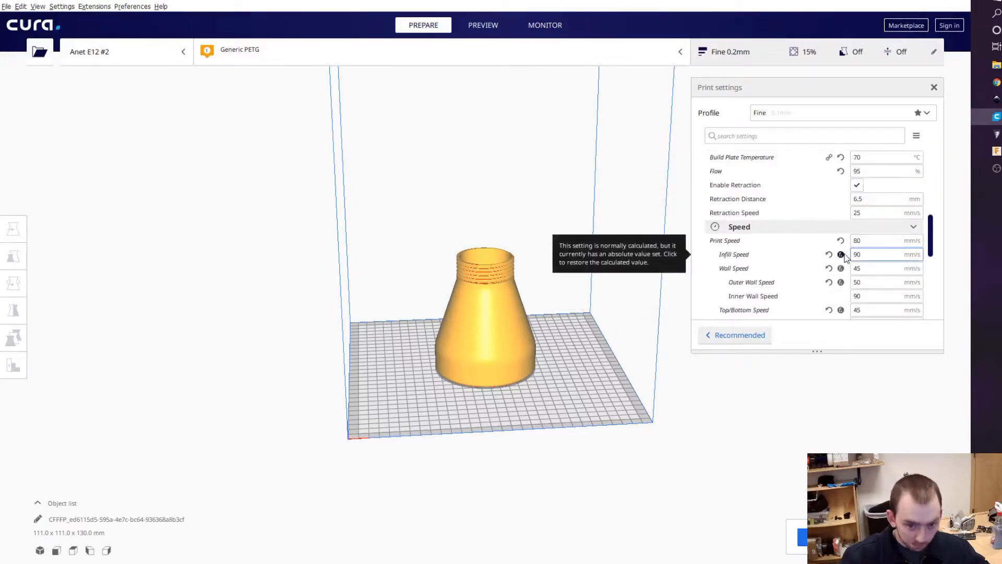
scroll(down, 3)
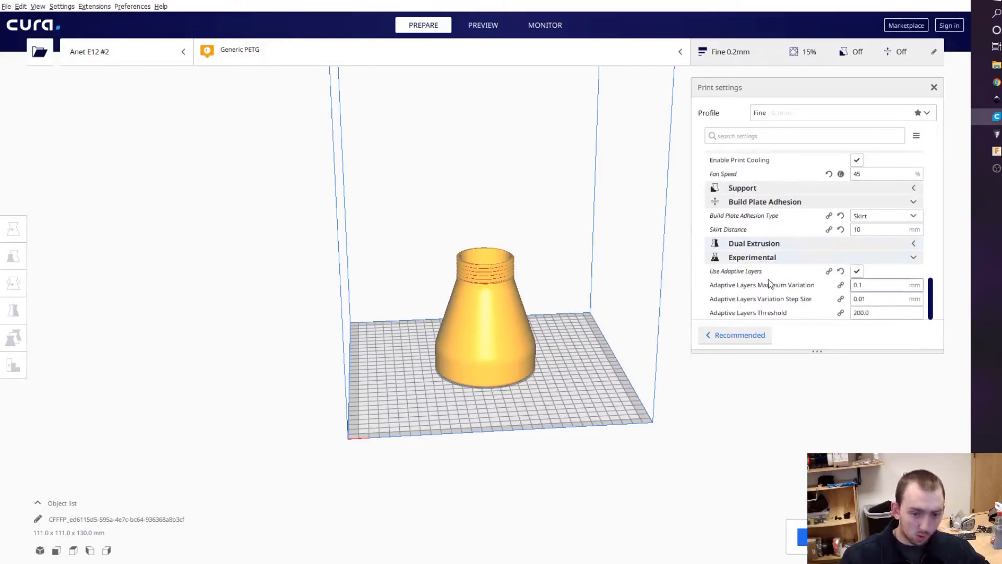
mouse_move(764, 265)
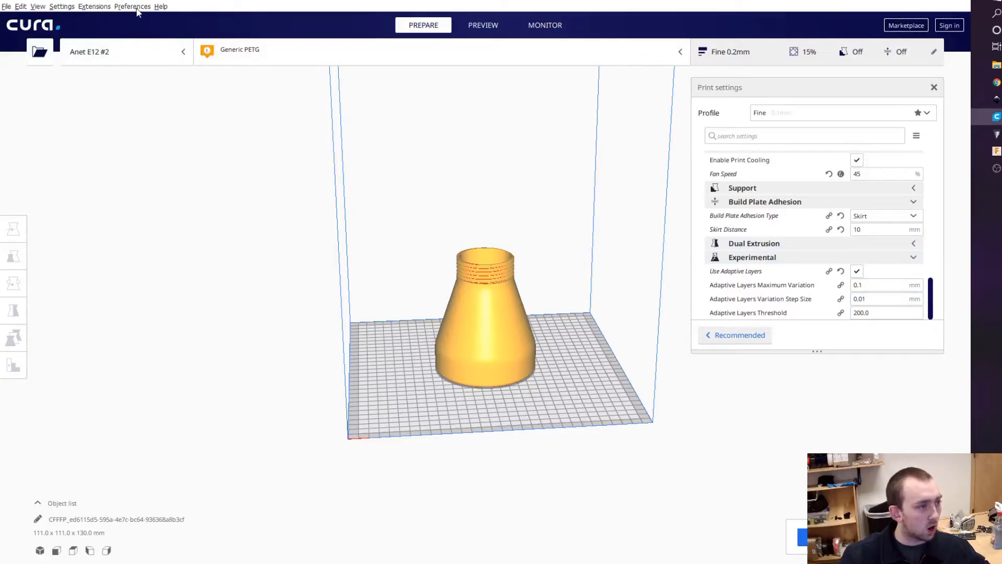
In Configure Cura > Settings, filter 'ada' and make all four Adaptive Layers settings visible.
click(132, 6)
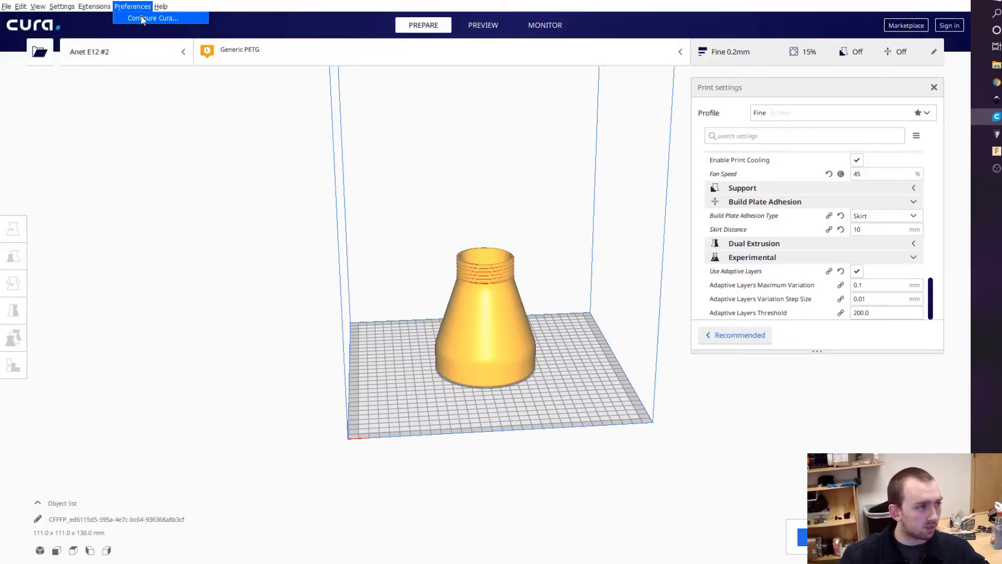
click(152, 18)
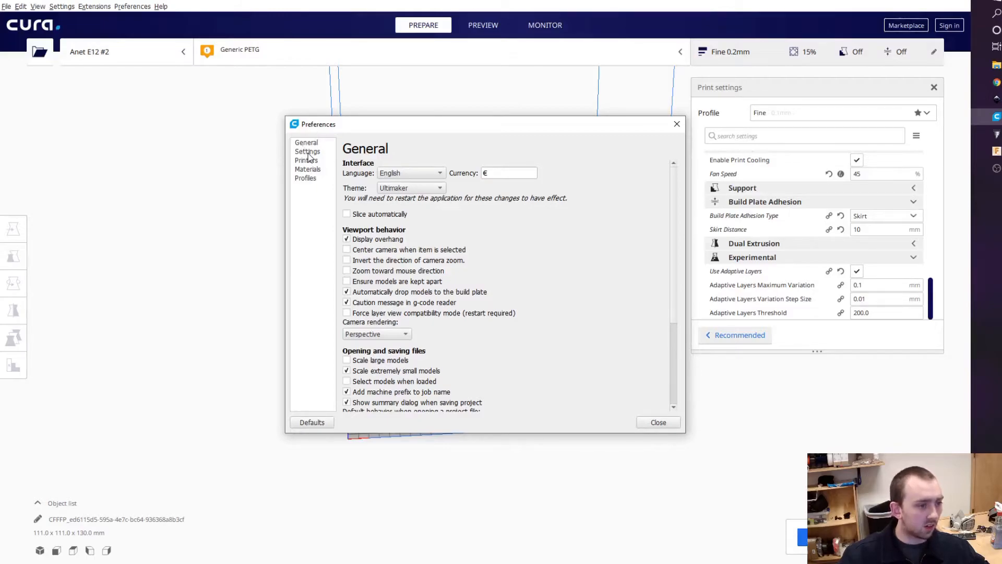
click(307, 152)
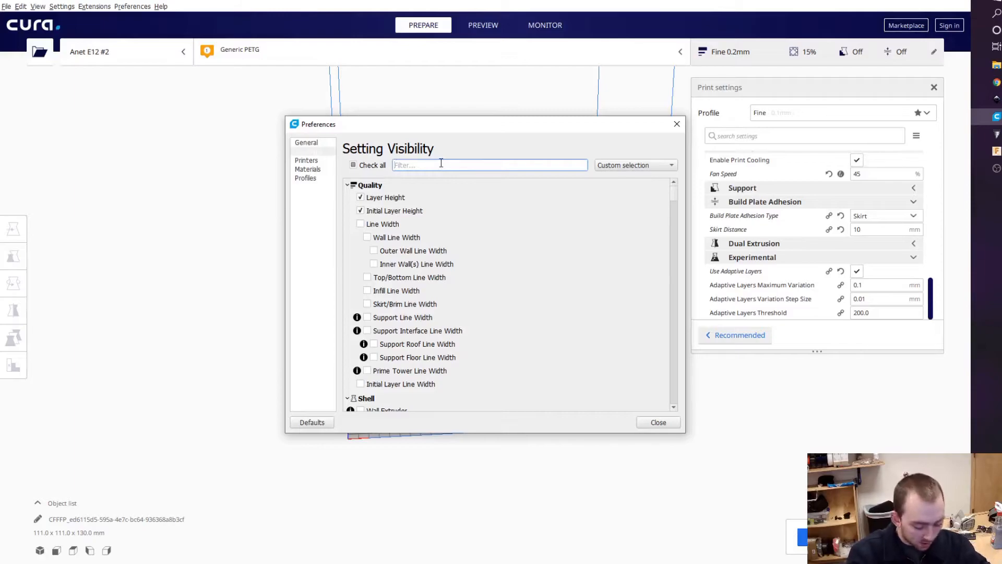
text(ada)
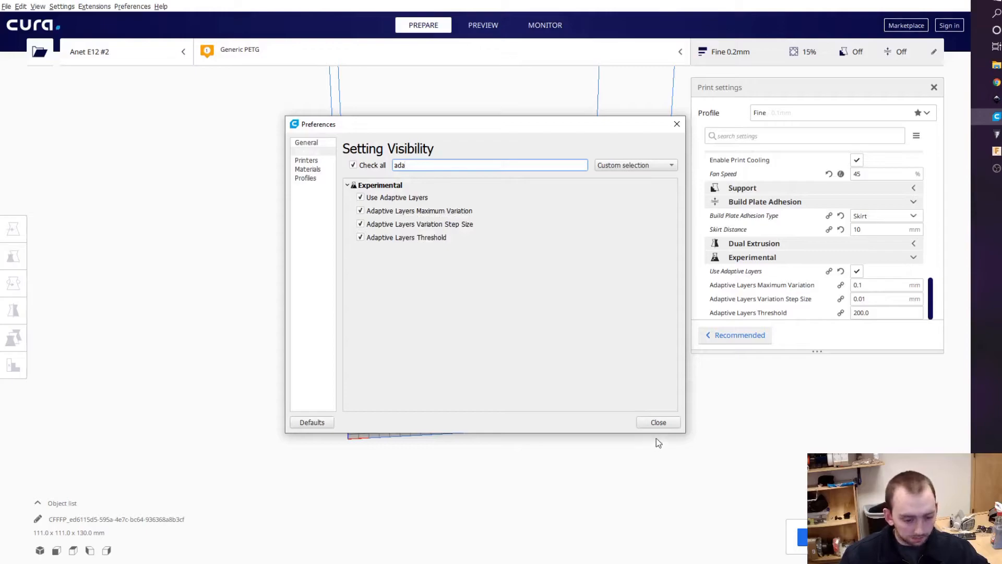
click(656, 422)
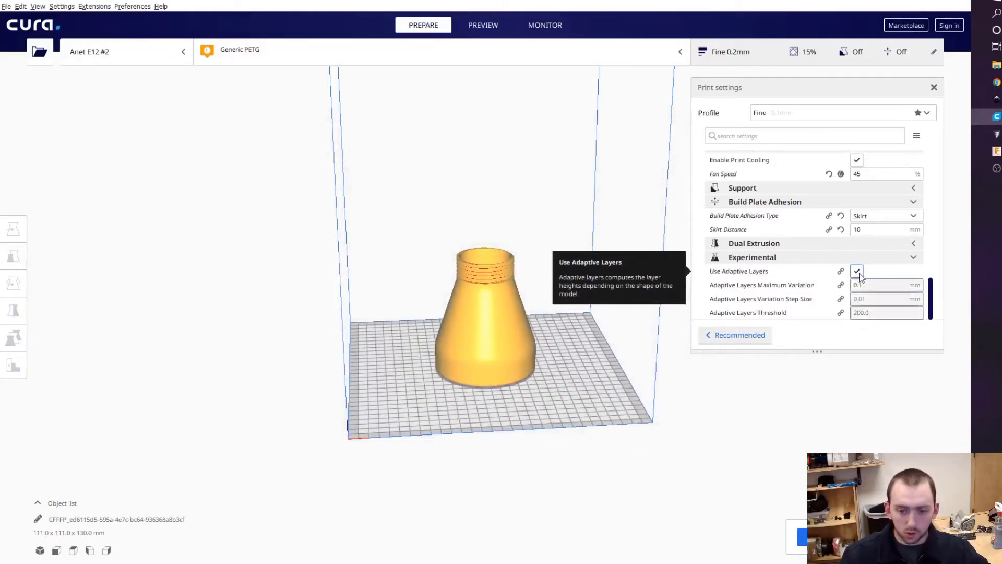
Untick Use Adaptive Layers in the Experimental section.
click(856, 271)
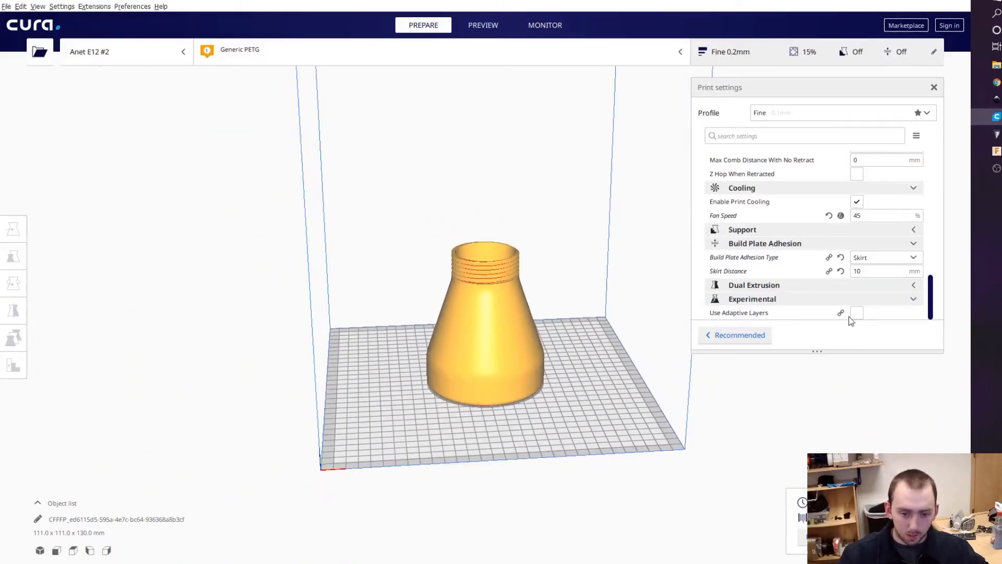
mouse_move(856, 312)
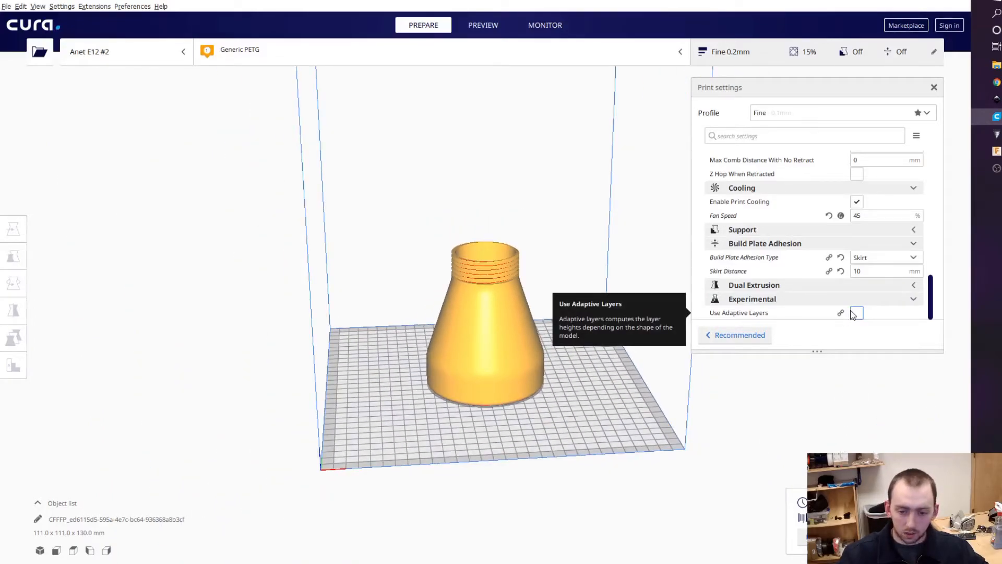
Re-enable Use Adaptive Layers, keeping 0.1 mm variation, 0.01 mm step and 200 threshold.
click(856, 312)
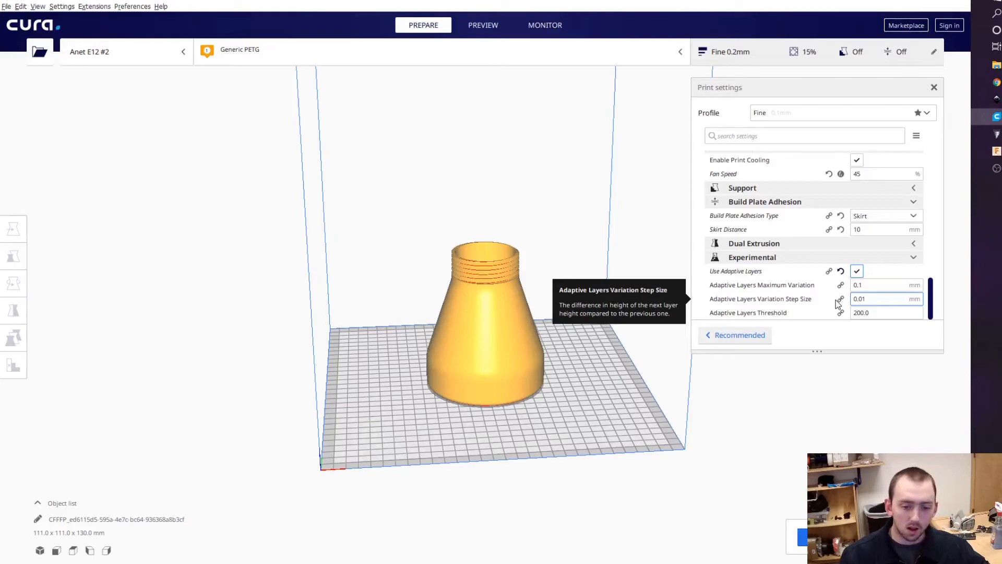
mouse_move(810, 300)
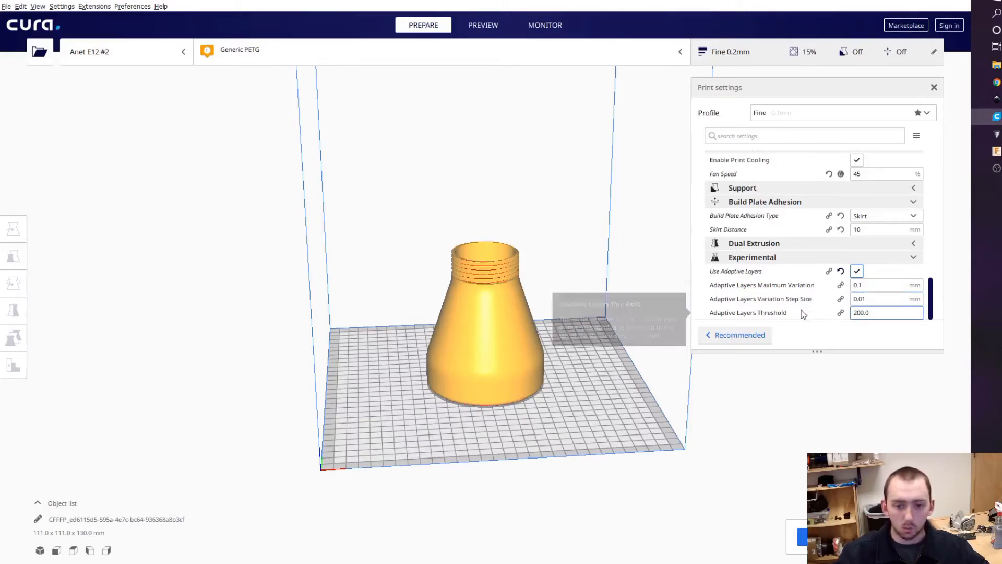
mouse_move(803, 312)
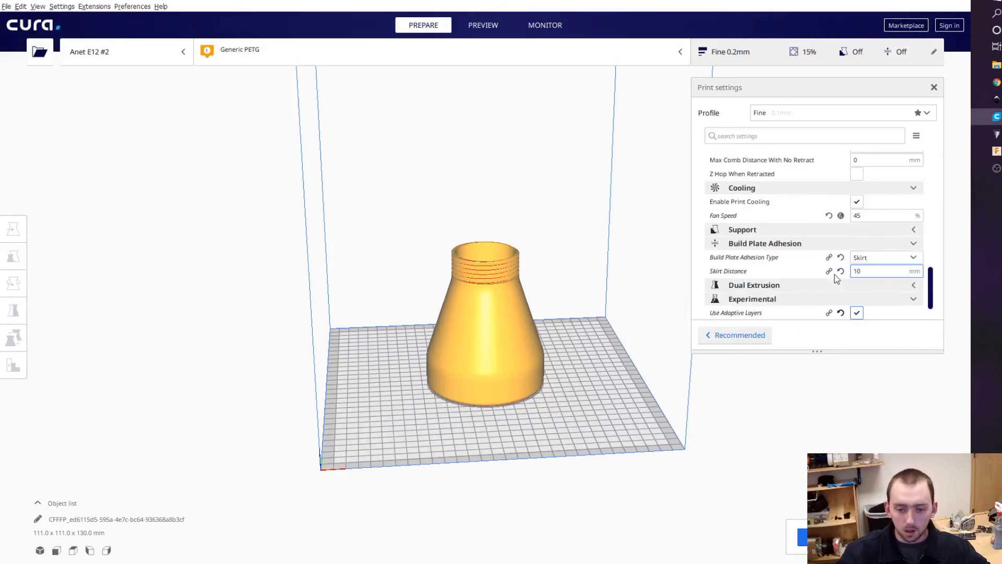
scroll(down, 3)
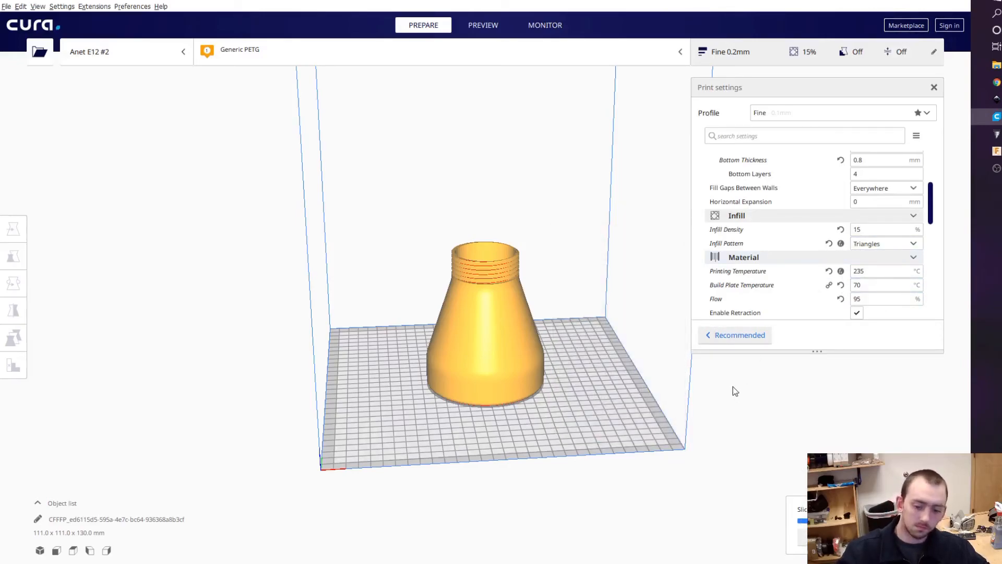
mouse_move(663, 377)
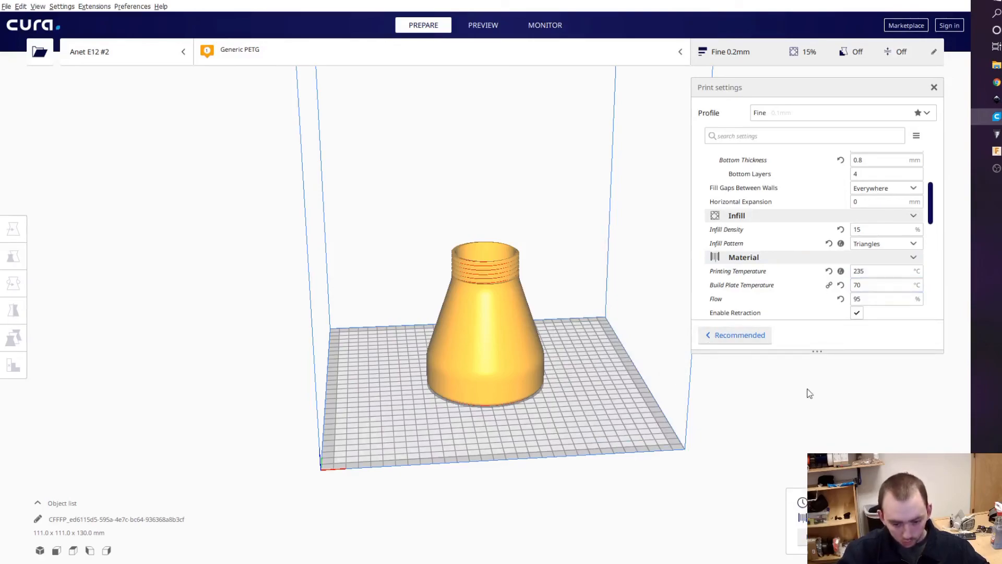
mouse_move(925, 183)
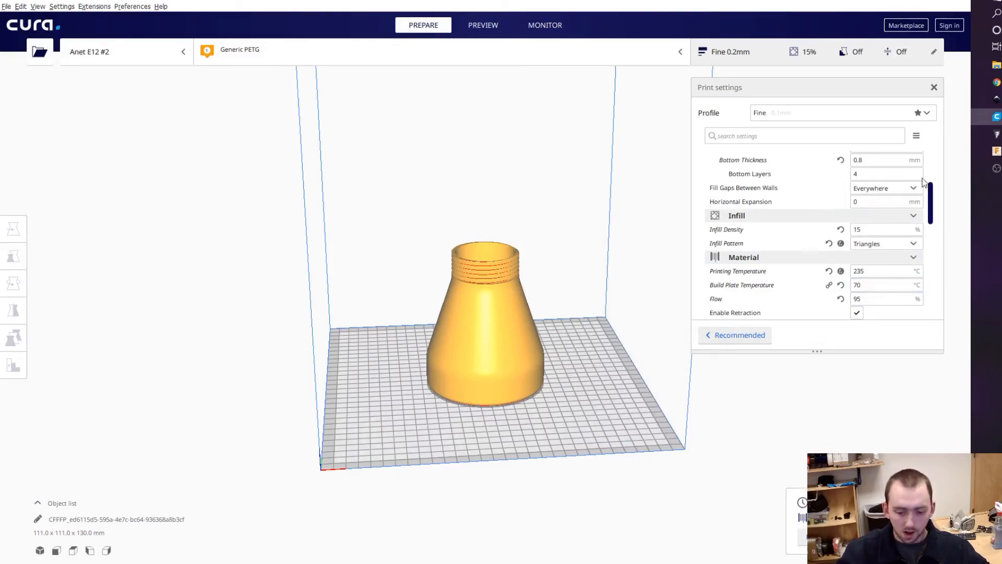
scroll(down, 3)
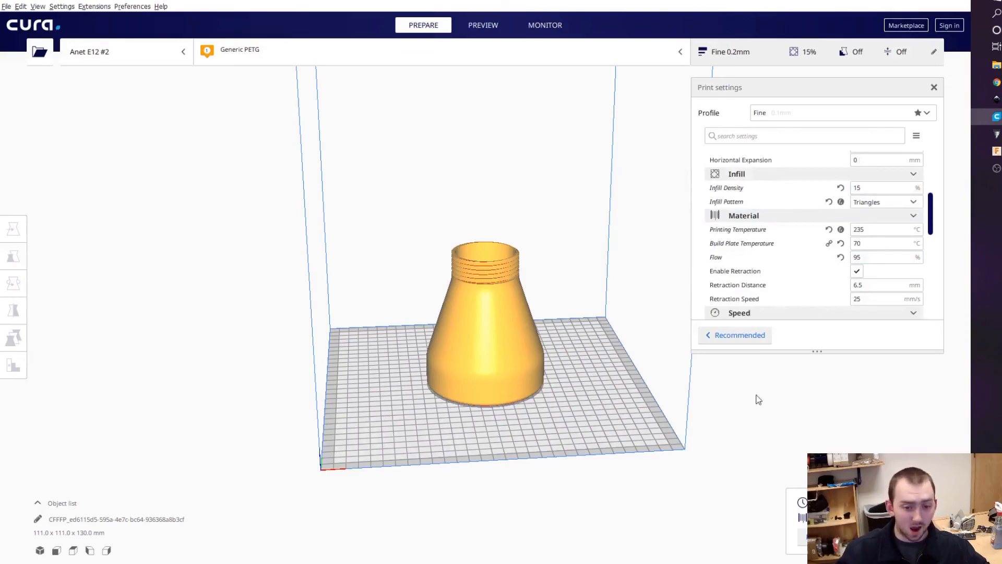